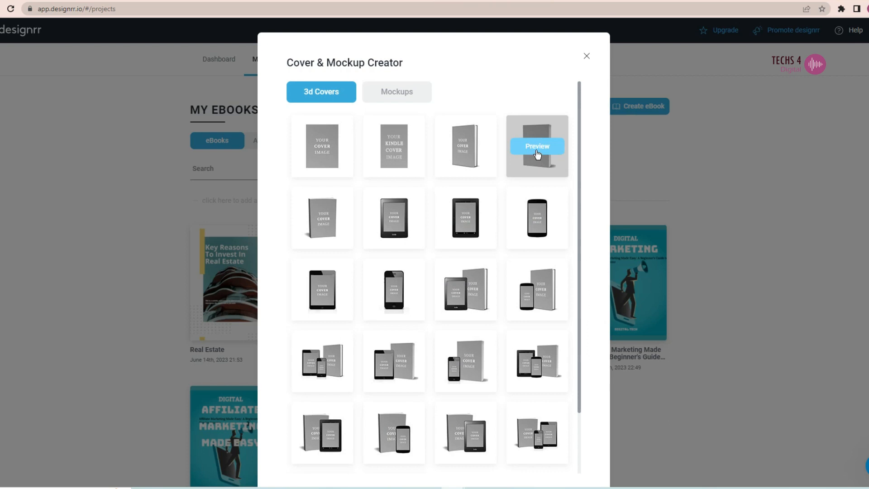
- Preview the cover as a hardback with Kindle, then return to the 3D cover styles
{"action": "left_click", "coordinate": [536, 146]}
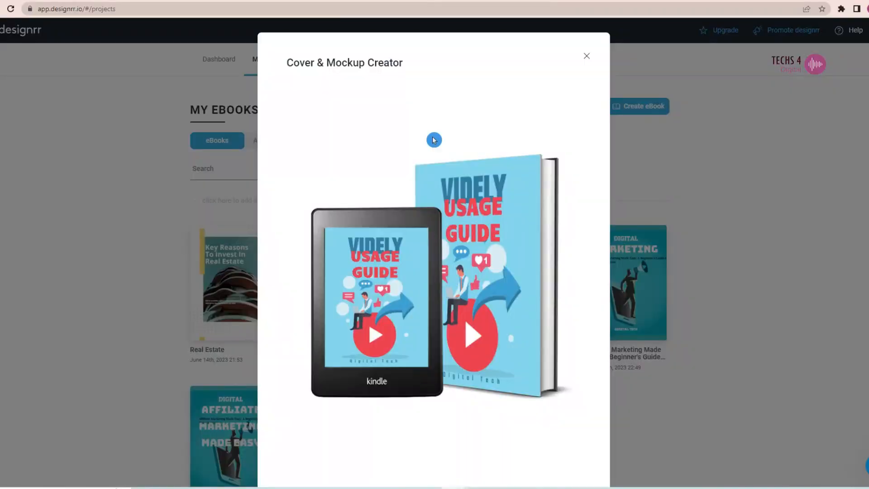
{"action": "mouse_move", "coordinate": [511, 399]}
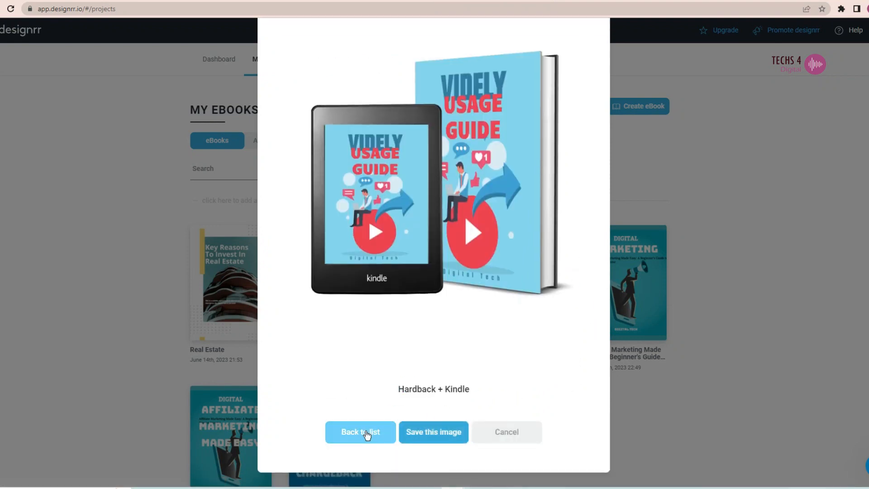
{"action": "left_click", "coordinate": [359, 432]}
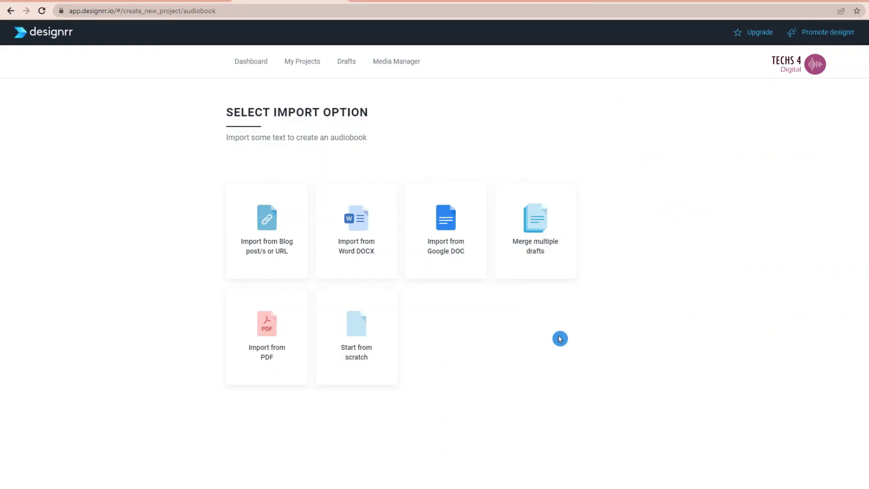
{"action": "mouse_move", "coordinate": [540, 329]}
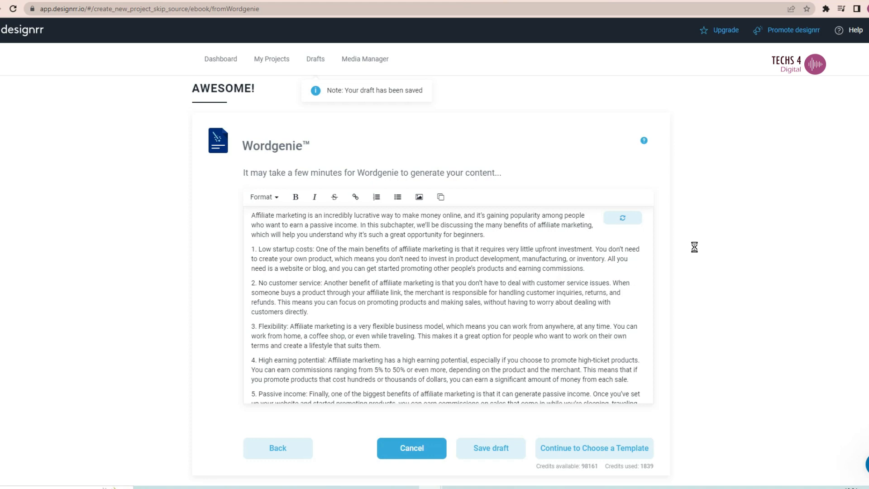
- Leave the Wordgenie and Word import screens and scroll through the template picker
{"action": "left_click", "coordinate": [105, 9]}
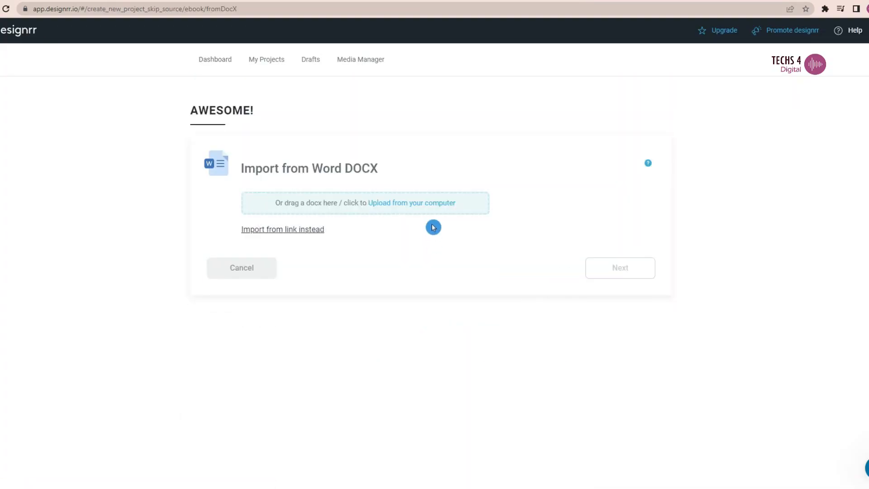
{"action": "left_click", "coordinate": [282, 229]}
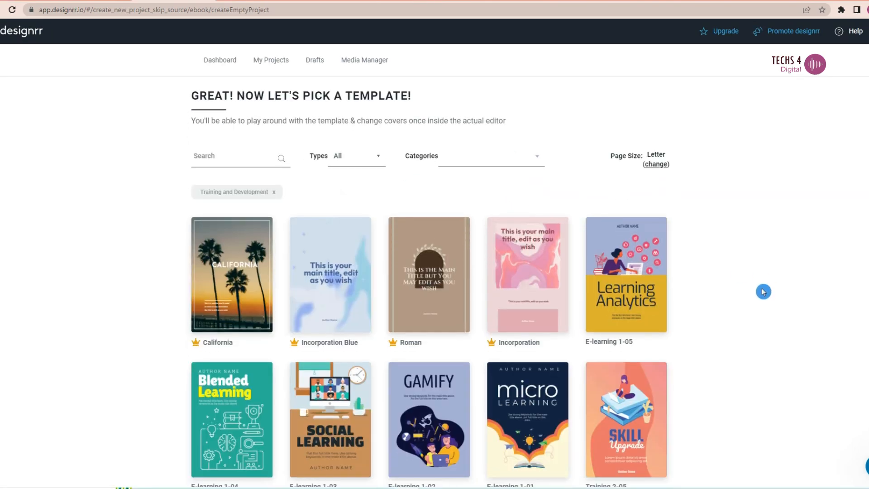
{"action": "scroll", "scroll_direction": "down", "scroll_amount": 3}
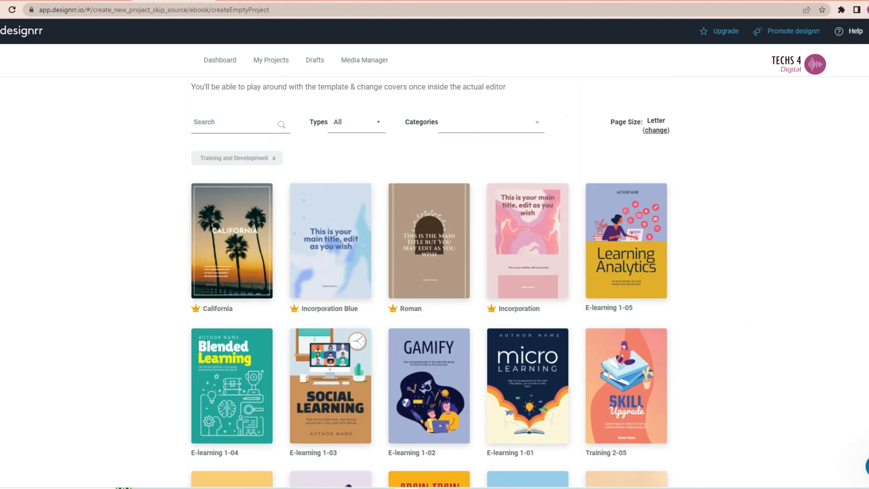
{"action": "scroll", "scroll_direction": "down", "scroll_amount": 3}
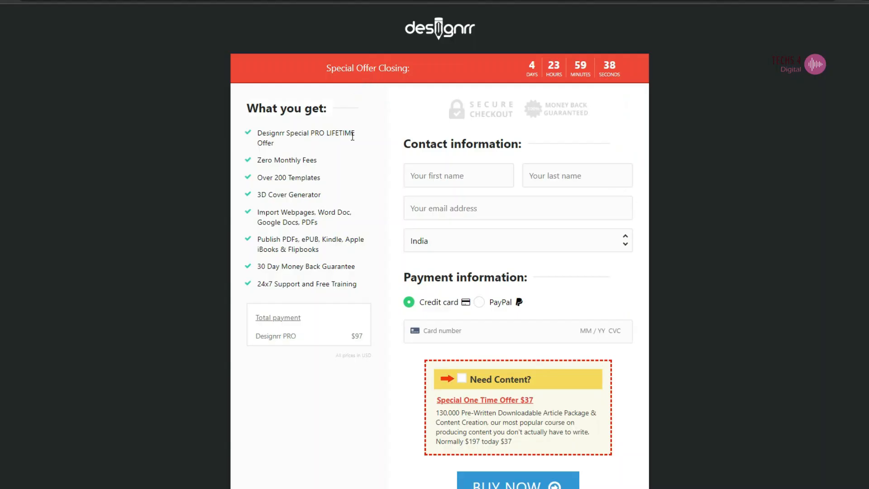
{"action": "mouse_move", "coordinate": [365, 137]}
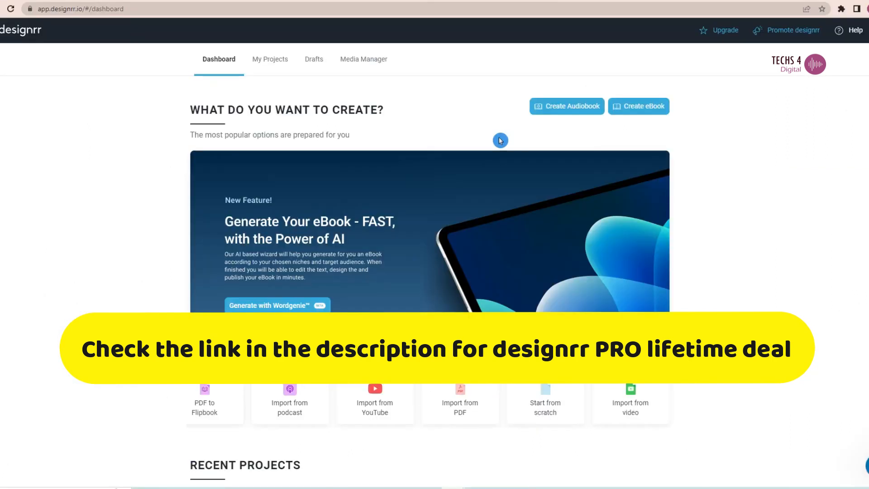
{"action": "mouse_move", "coordinate": [274, 60]}
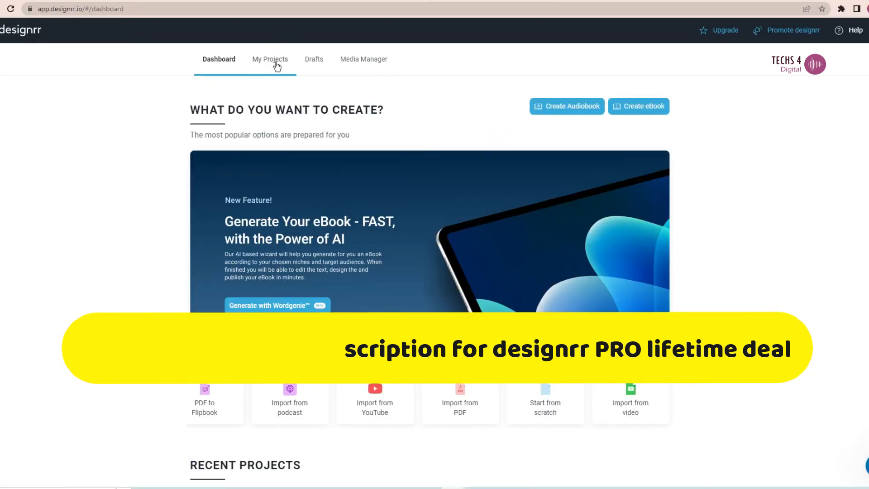
- Go to My Projects, toggle Audiobooks and eBooks, and open the Videly review ebook's options menu
{"action": "left_click", "coordinate": [270, 59]}
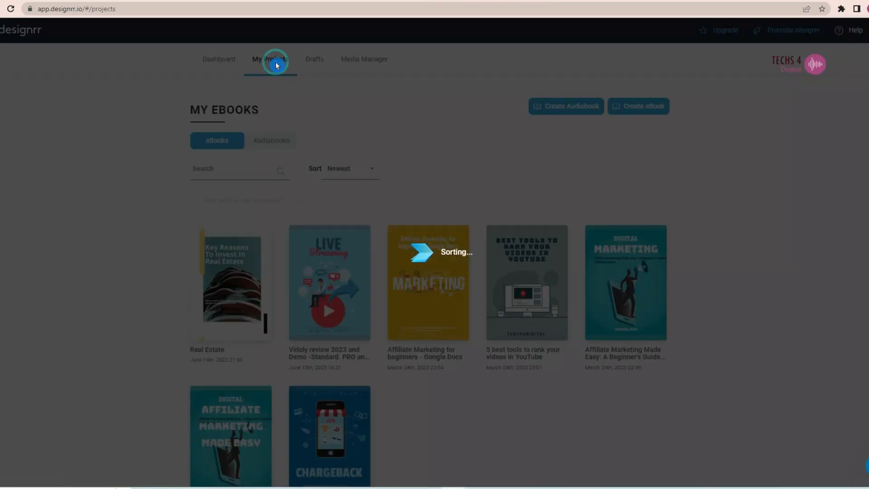
{"action": "left_click", "coordinate": [271, 59]}
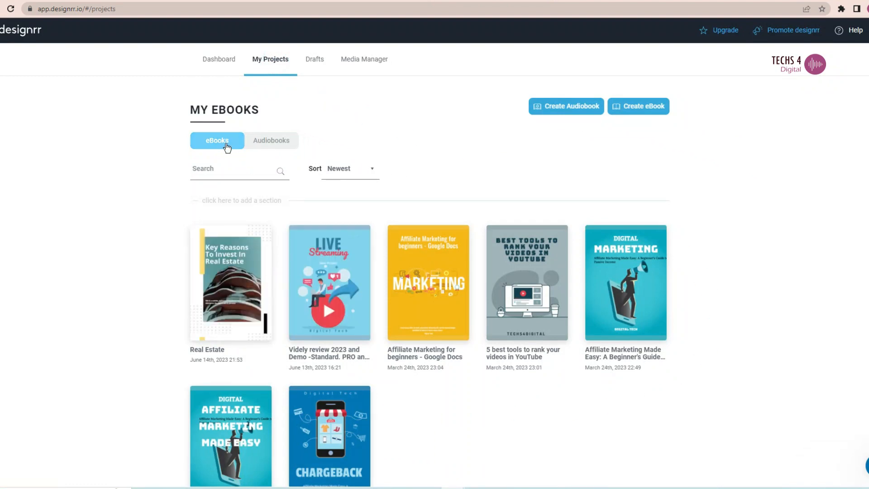
{"action": "left_click", "coordinate": [271, 140]}
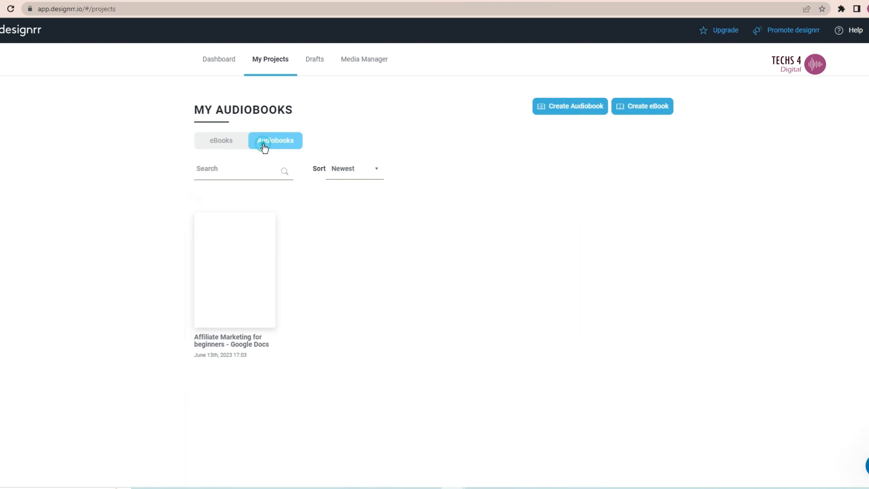
{"action": "left_click", "coordinate": [221, 140]}
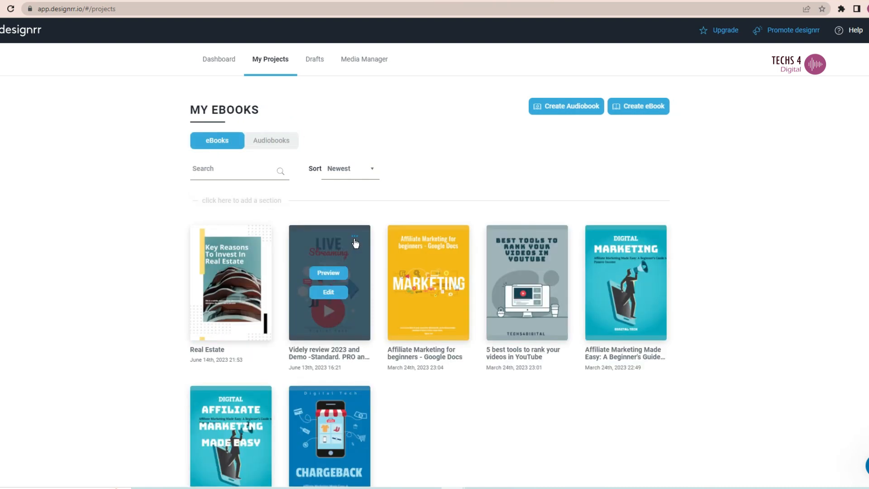
{"action": "left_click", "coordinate": [355, 238]}
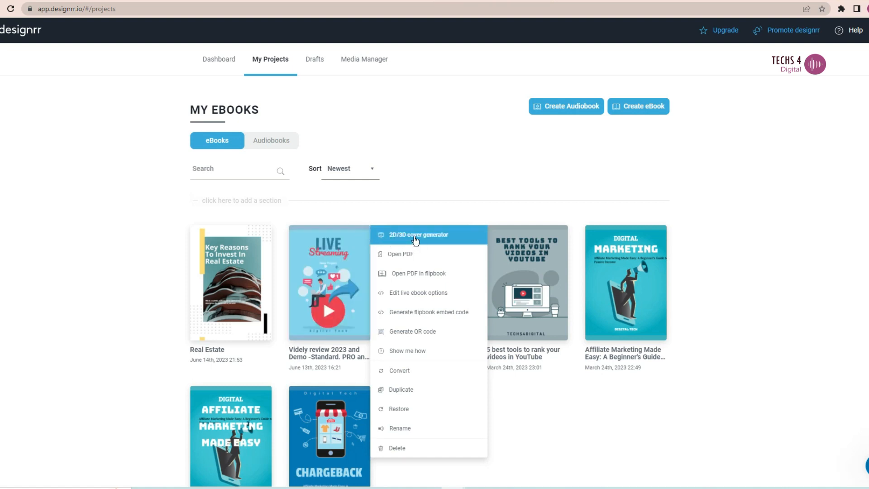
{"action": "mouse_move", "coordinate": [401, 253]}
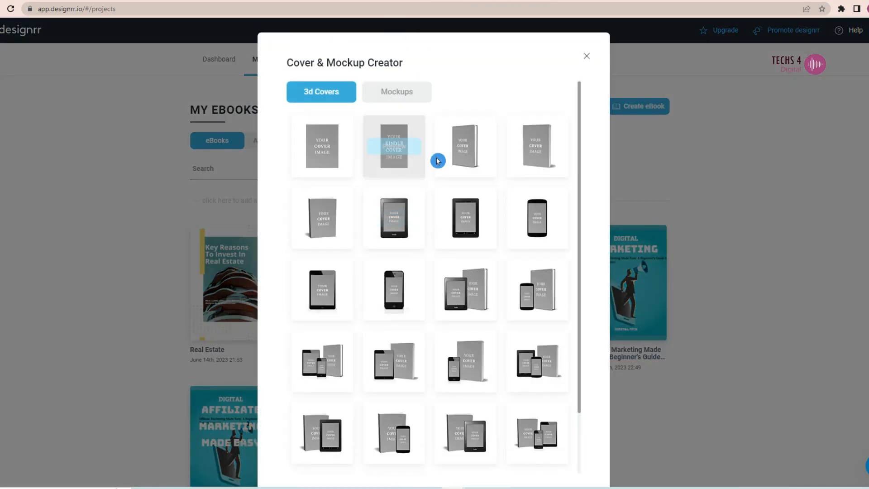
- Browse the Mockups list and preview the Videly cover on the first mockup scene
{"action": "scroll", "scroll_direction": "down", "scroll_amount": 3}
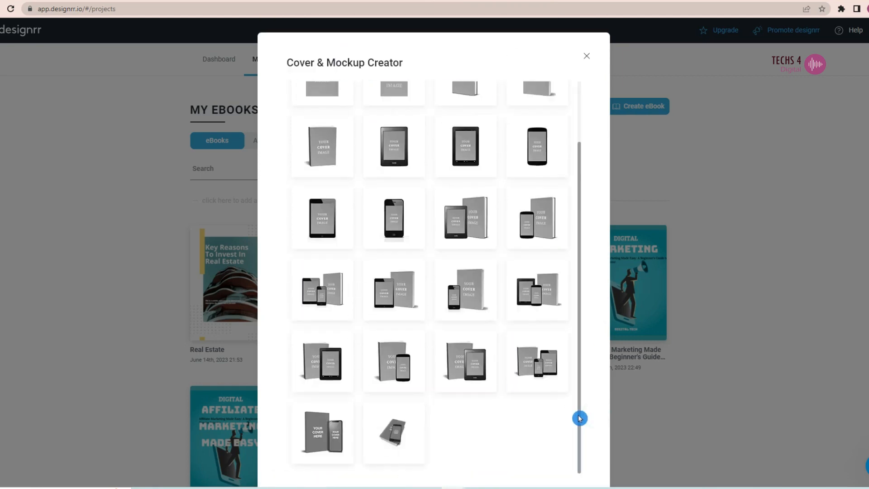
{"action": "left_click", "coordinate": [397, 92]}
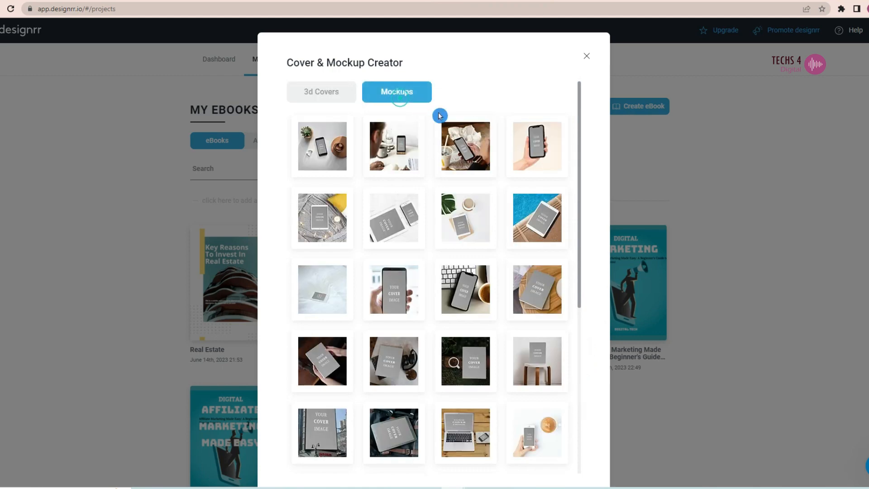
{"action": "scroll", "scroll_direction": "down", "scroll_amount": 3}
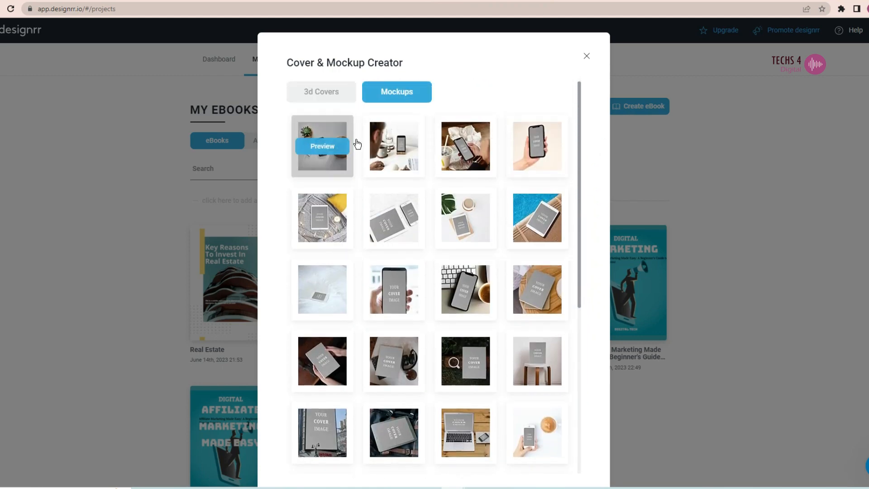
{"action": "left_click", "coordinate": [323, 146]}
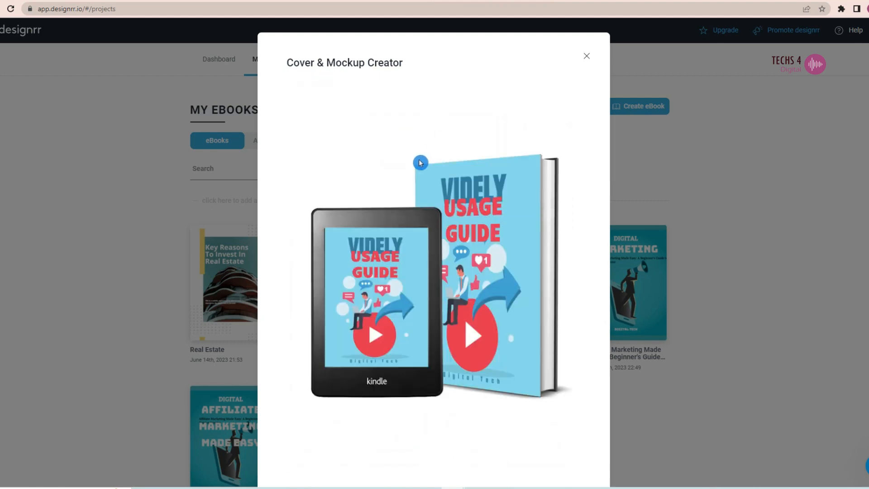
{"action": "mouse_move", "coordinate": [588, 325]}
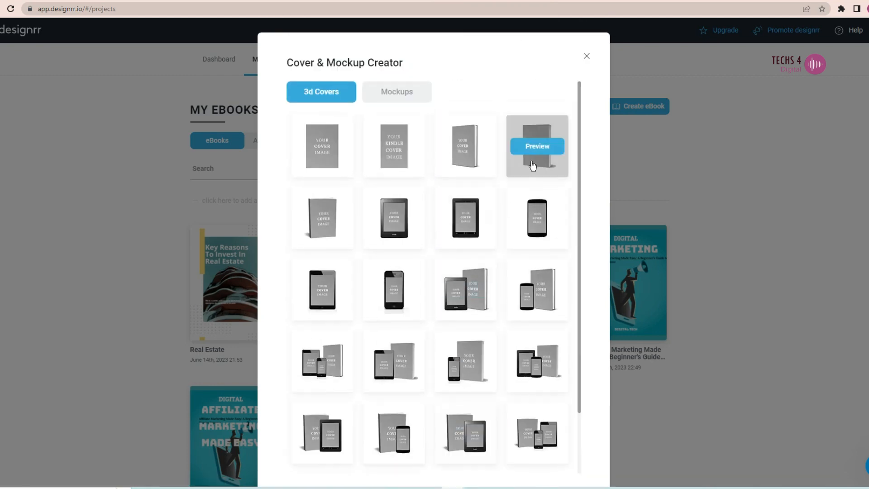
- Preview the cover in several 3D styles and on the street billboard scene, then close the preview
{"action": "left_click", "coordinate": [536, 146]}
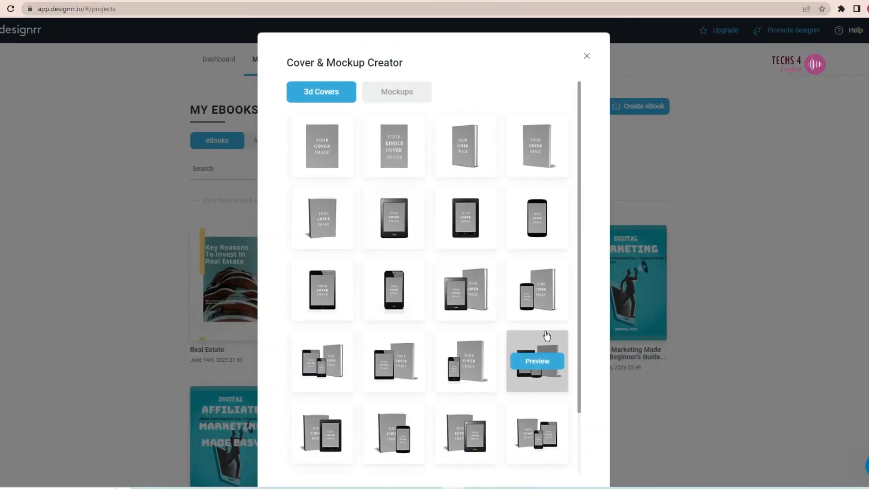
{"action": "left_click", "coordinate": [537, 361]}
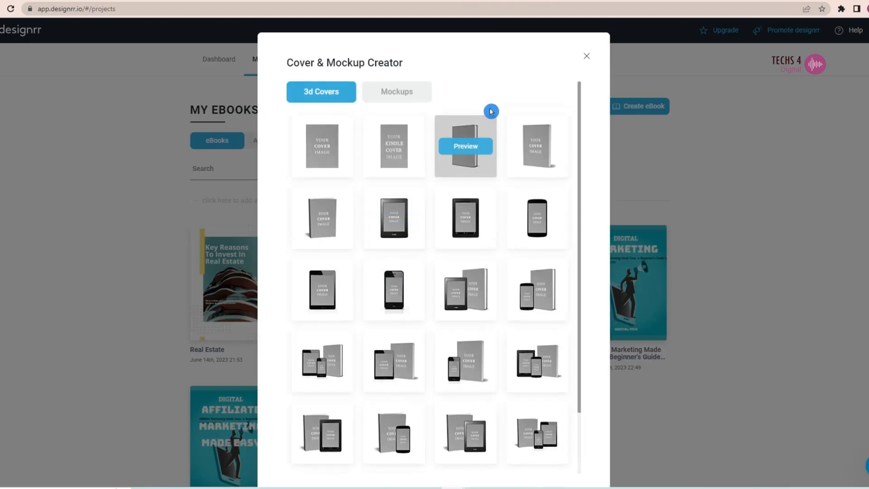
{"action": "left_click", "coordinate": [397, 91]}
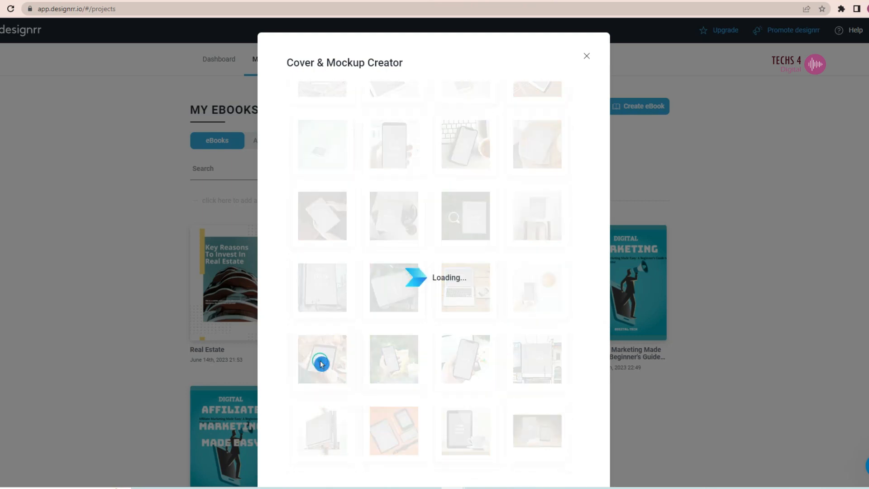
{"action": "left_click", "coordinate": [322, 359]}
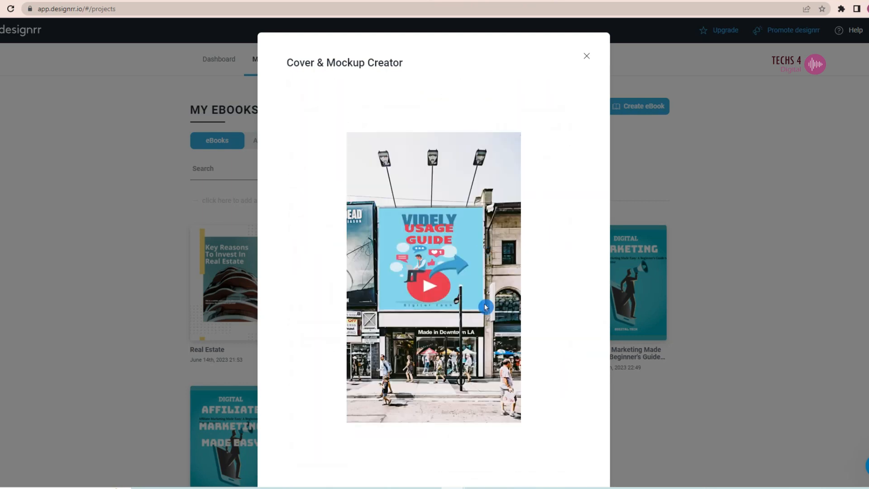
{"action": "left_click", "coordinate": [396, 92]}
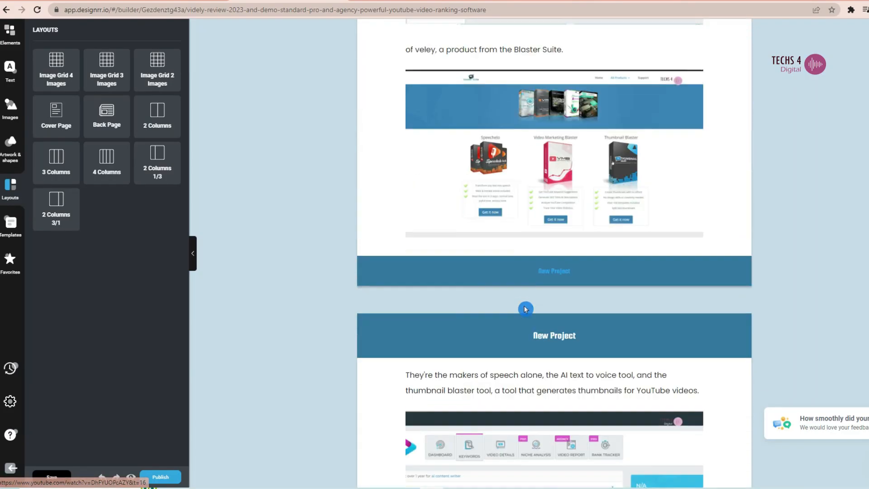
{"action": "scroll", "scroll_direction": "down", "scroll_amount": 3}
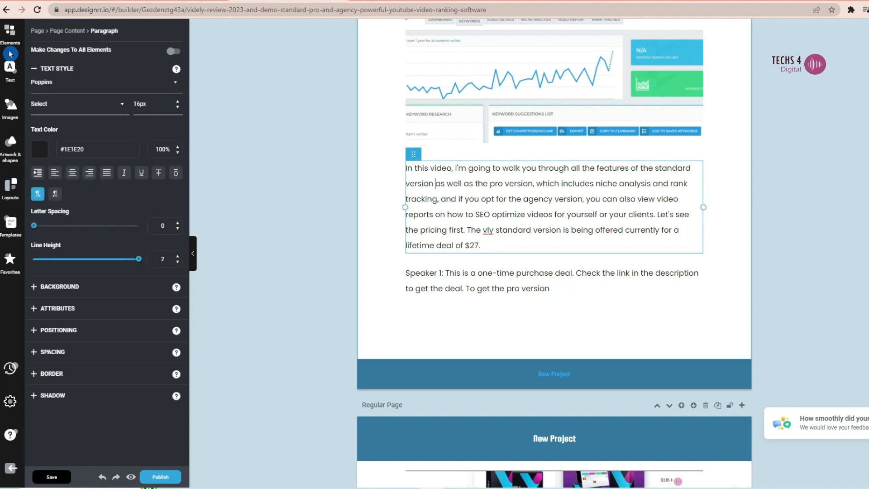
{"action": "left_click", "coordinate": [10, 66]}
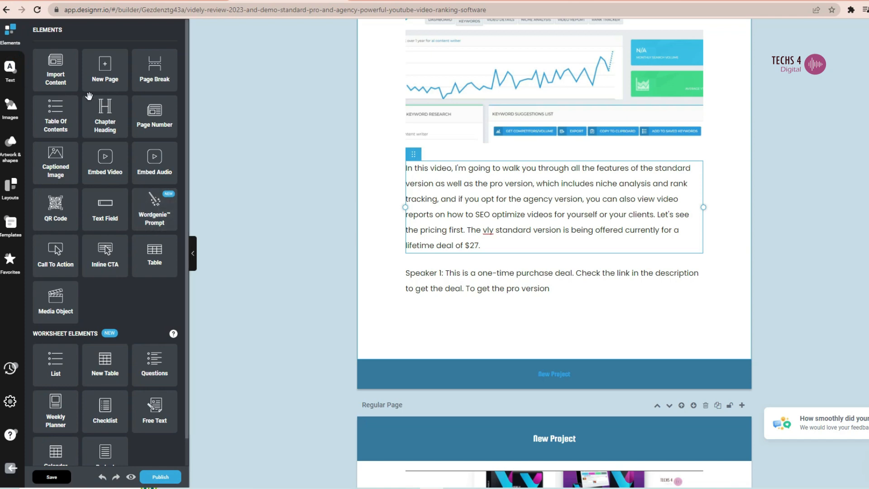
{"action": "mouse_move", "coordinate": [171, 208]}
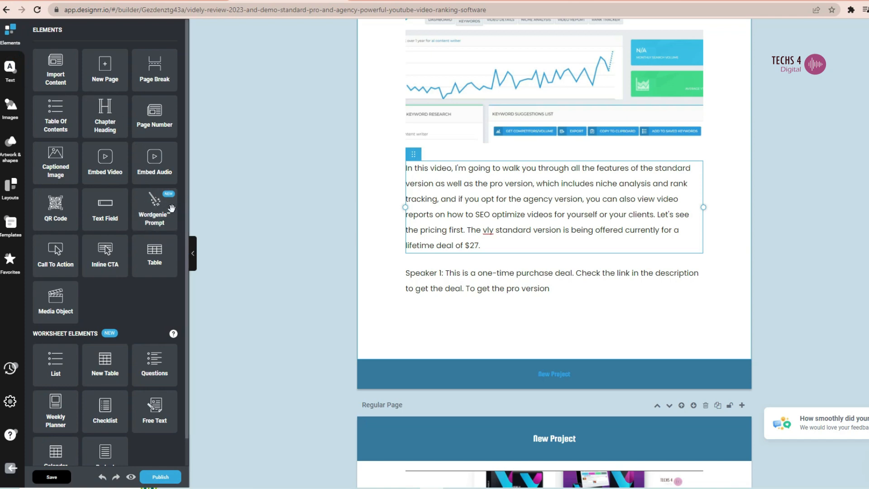
{"action": "mouse_move", "coordinate": [287, 228]}
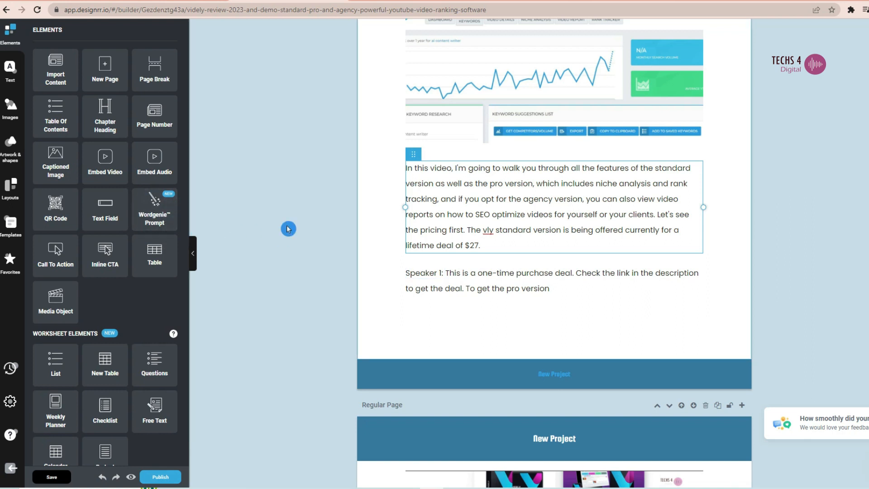
{"action": "mouse_move", "coordinate": [167, 216]}
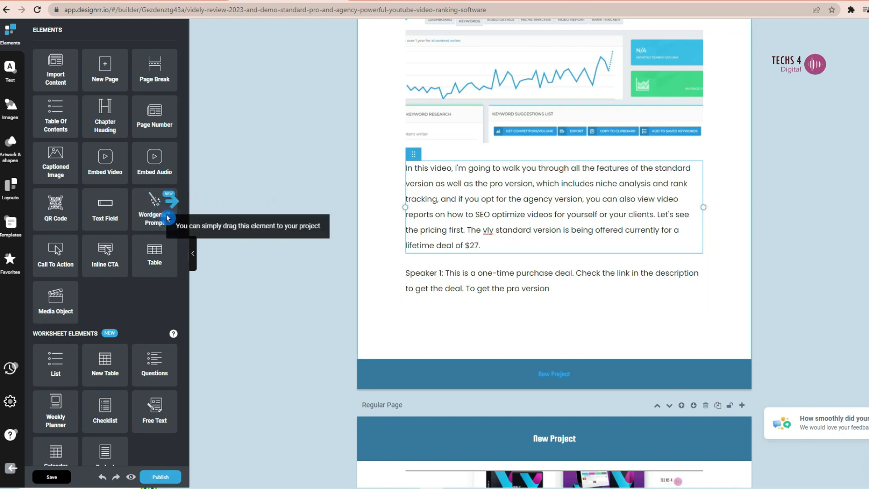
{"action": "scroll", "scroll_direction": "down", "scroll_amount": 3}
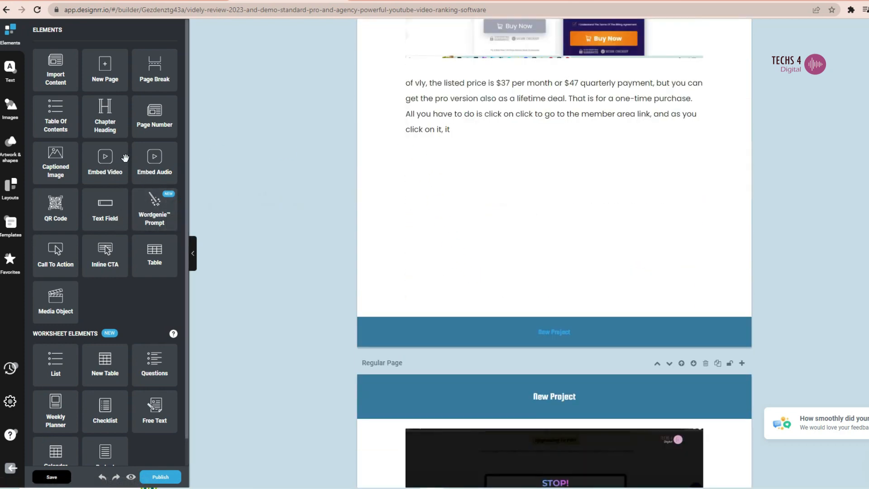
{"action": "mouse_move", "coordinate": [161, 216]}
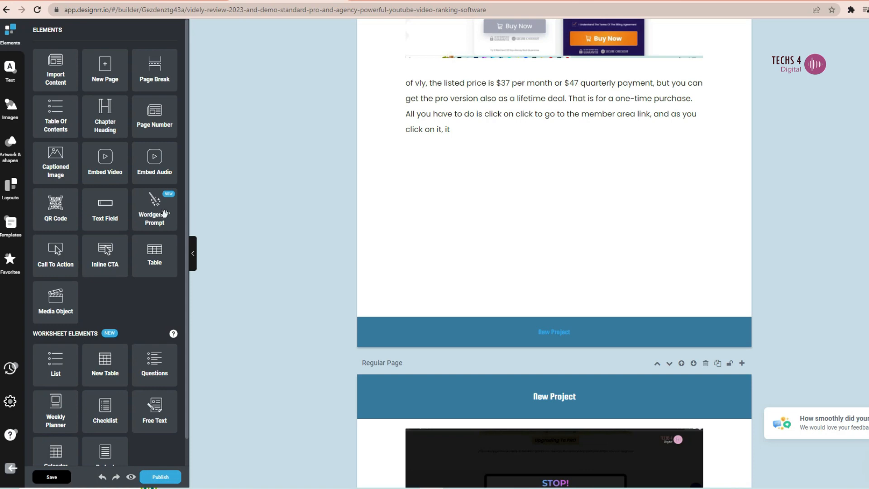
- Generate and insert a Wordgenie answer to 'List out 5 alternatives to Videly youtube ranking software'
{"action": "left_click", "coordinate": [154, 209]}
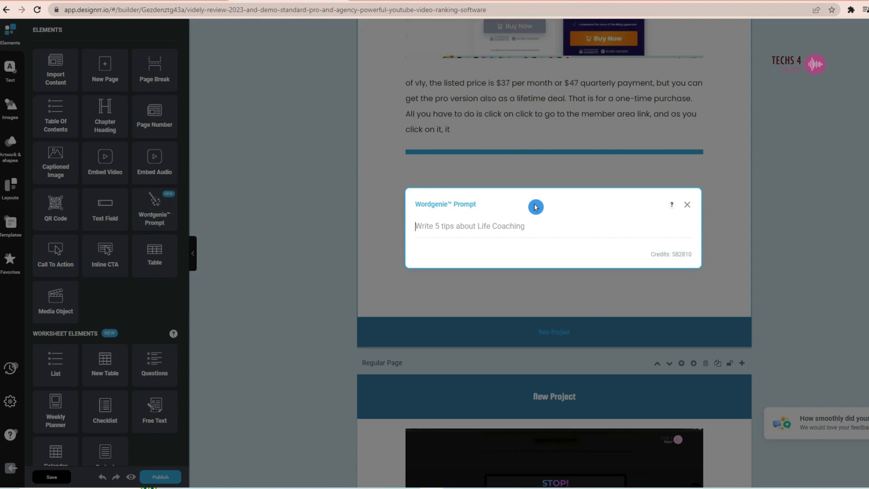
{"action": "type", "text": "List out 5 alternatives to Videly"}
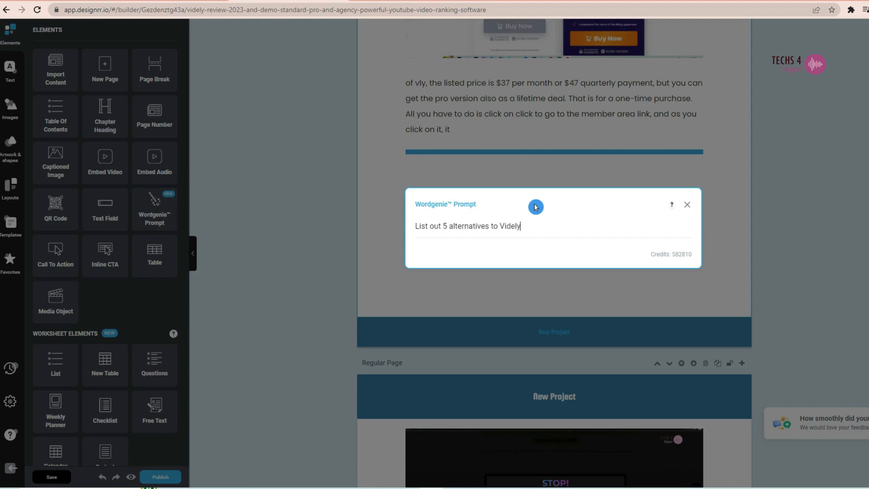
{"action": "type", "text": "youtube ranking software"}
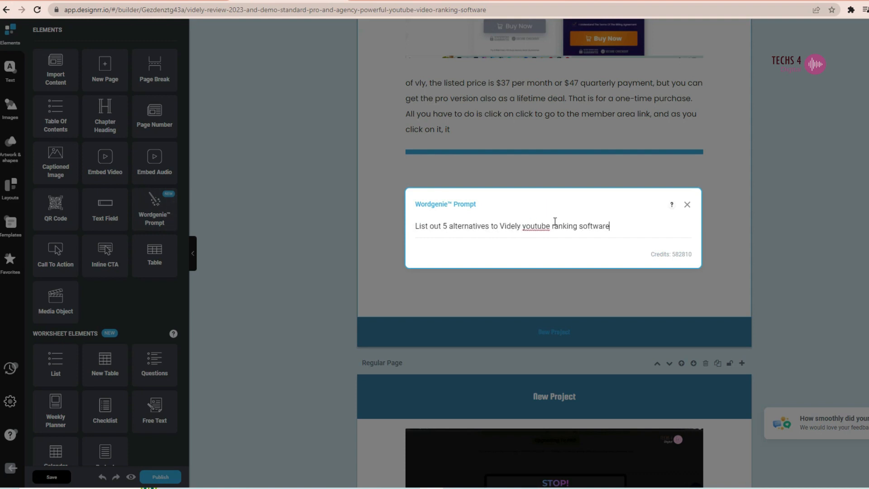
{"action": "left_click", "coordinate": [669, 235]}
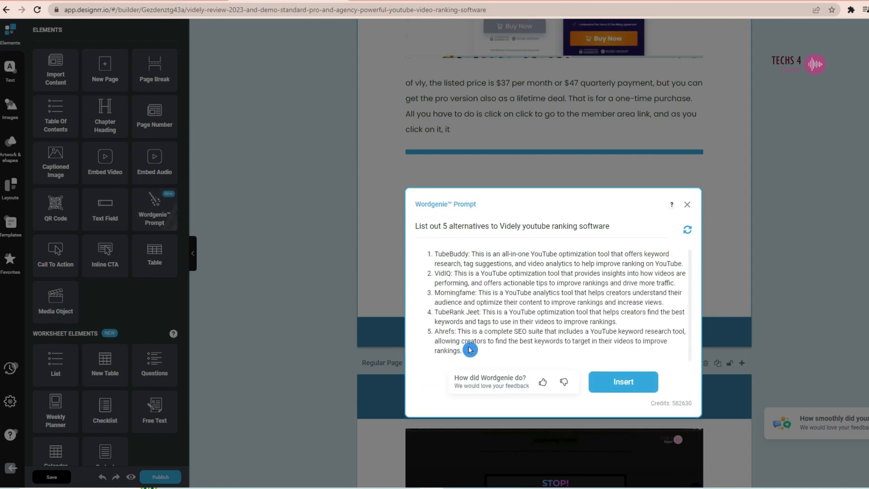
{"action": "left_click", "coordinate": [623, 382]}
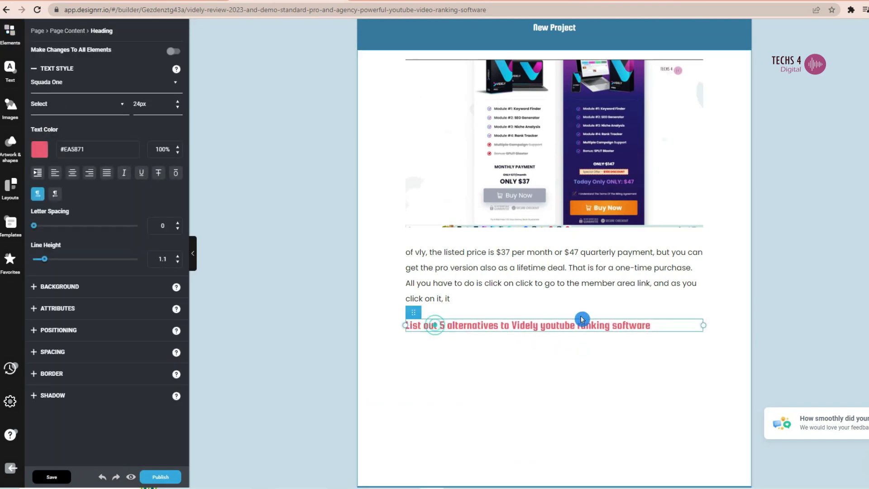
- Scroll through the pages to review the inserted alternatives list, then go to account settings
{"action": "scroll", "scroll_direction": "down", "scroll_amount": 3}
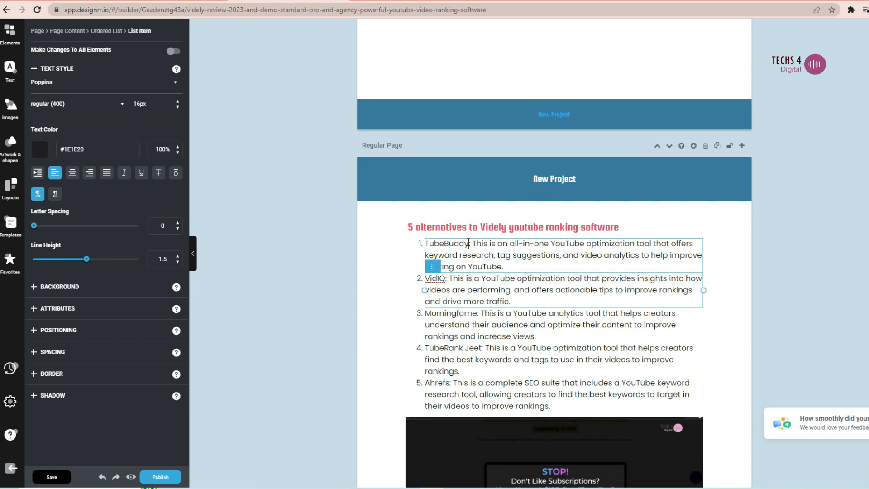
{"action": "scroll", "scroll_direction": "down", "scroll_amount": 3}
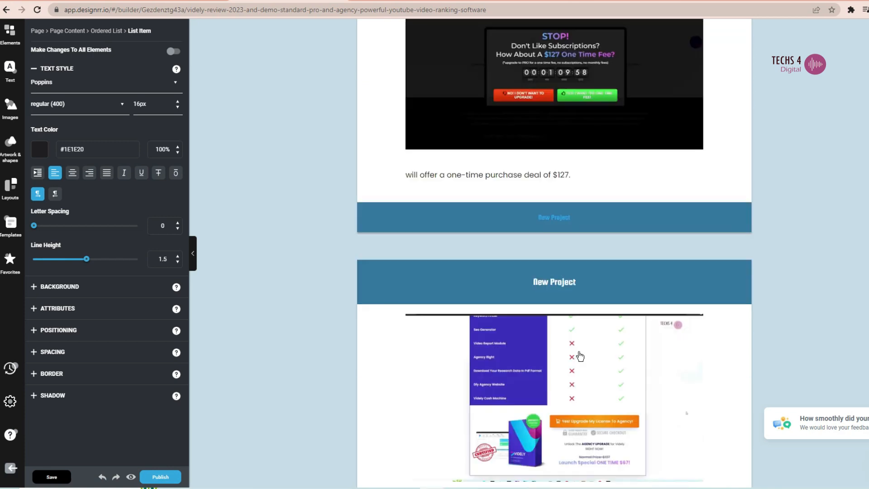
{"action": "scroll", "scroll_direction": "down", "scroll_amount": 3}
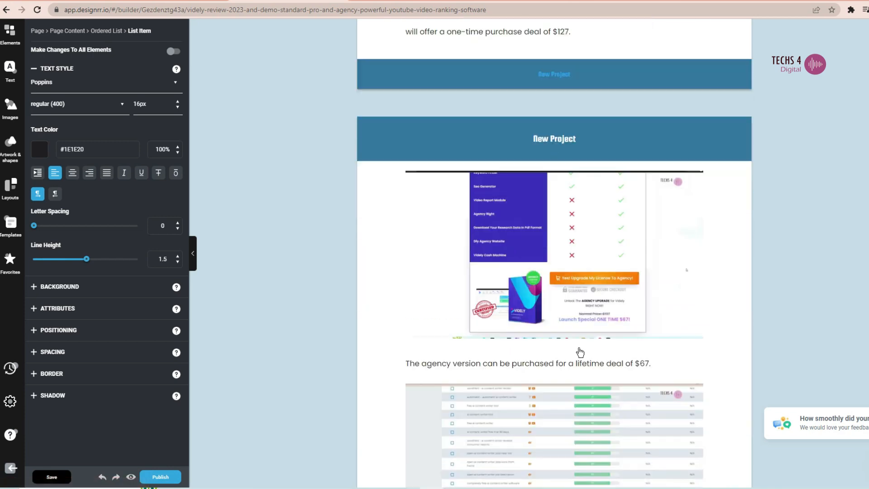
{"action": "scroll", "scroll_direction": "down", "scroll_amount": 3}
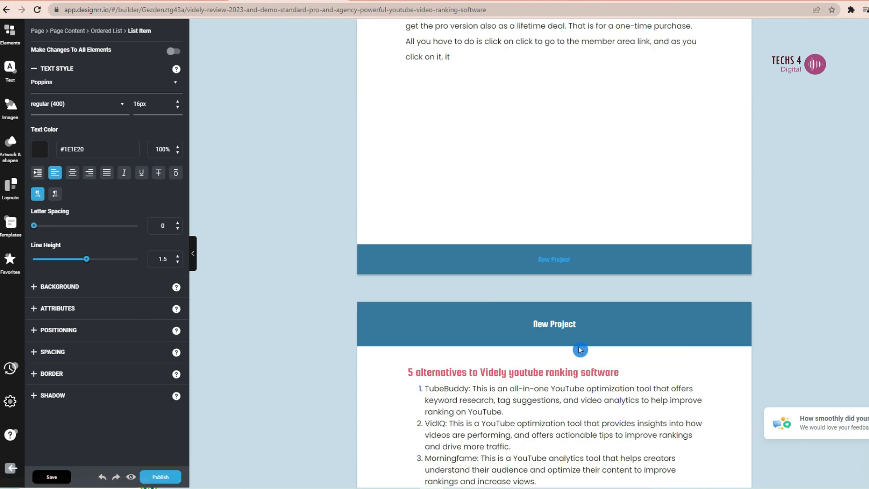
{"action": "left_click", "coordinate": [10, 33]}
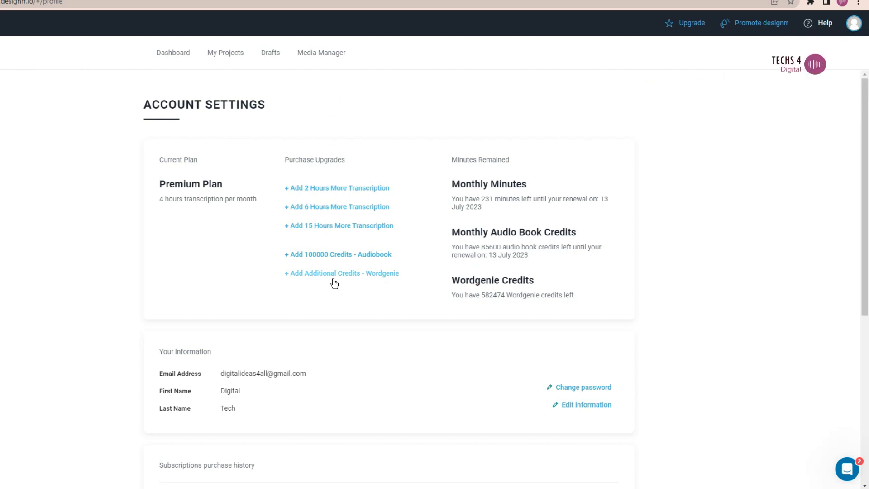
- View the Account Settings page with the current plan and Wordgenie credit balance
{"action": "left_click", "coordinate": [342, 273]}
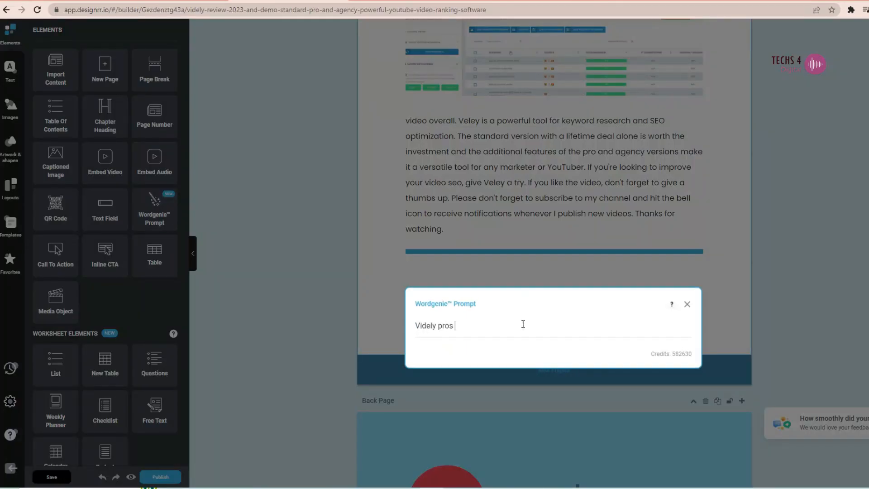
- Complete the 'Videly pros and cons' prompt and insert the generated section into the ebook
{"action": "type", "text": "and cons"}
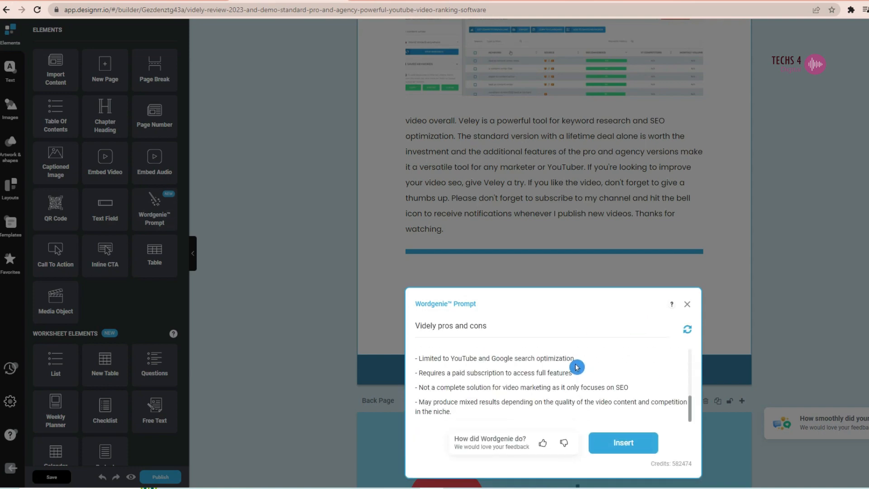
{"action": "left_click", "coordinate": [623, 443]}
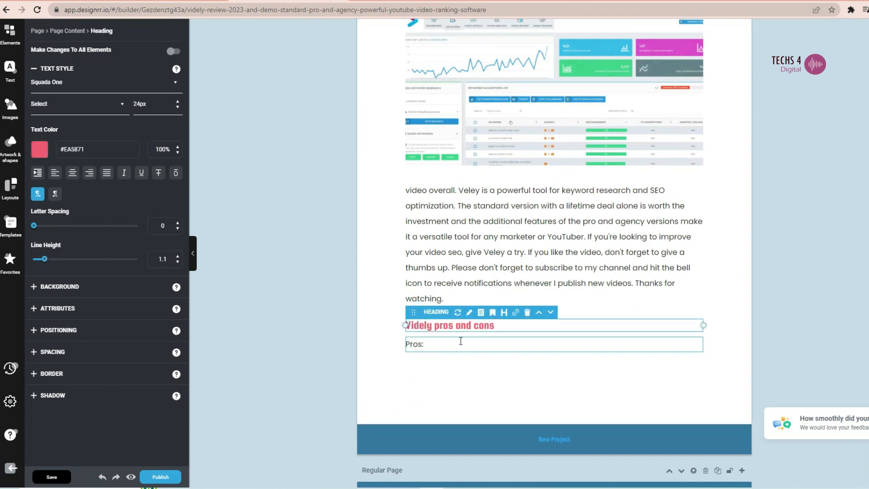
{"action": "scroll", "scroll_direction": "down", "scroll_amount": 3}
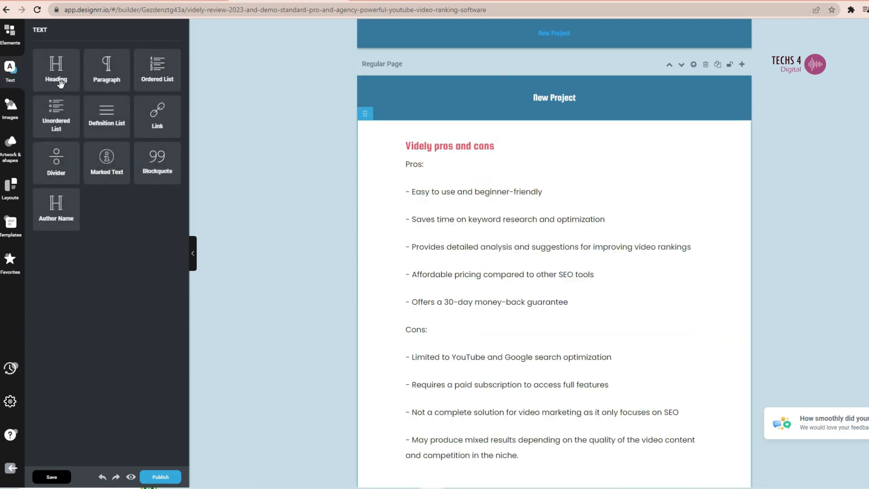
- Bring up Publish and Export and confirm exporting the ebook
{"action": "left_click", "coordinate": [160, 481]}
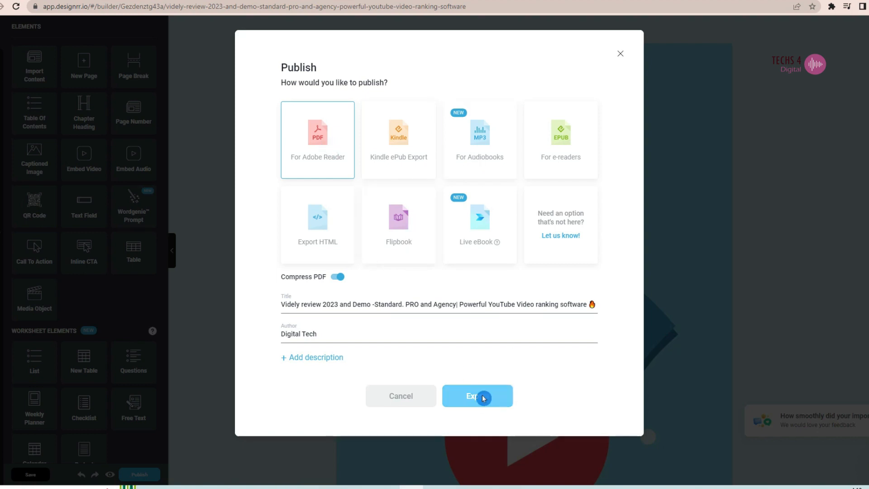
{"action": "left_click", "coordinate": [477, 396]}
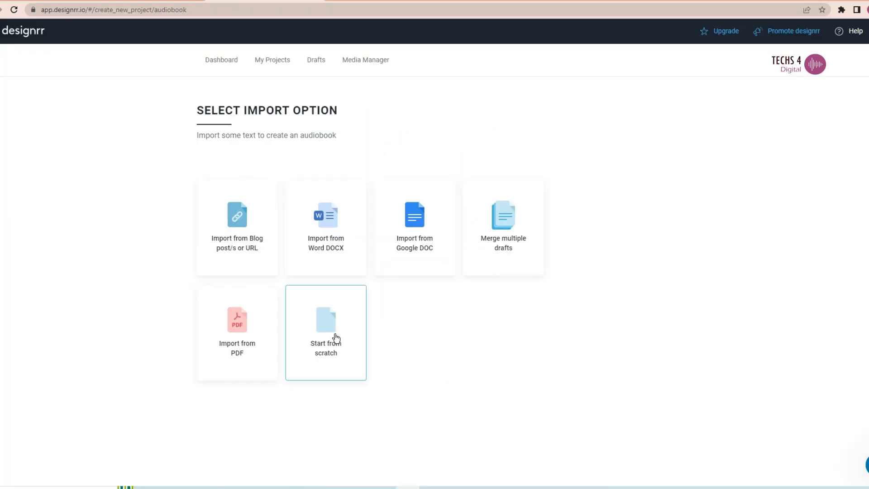
- Start a new project from scratch and scroll through the ebook template gallery
{"action": "left_click", "coordinate": [237, 327]}
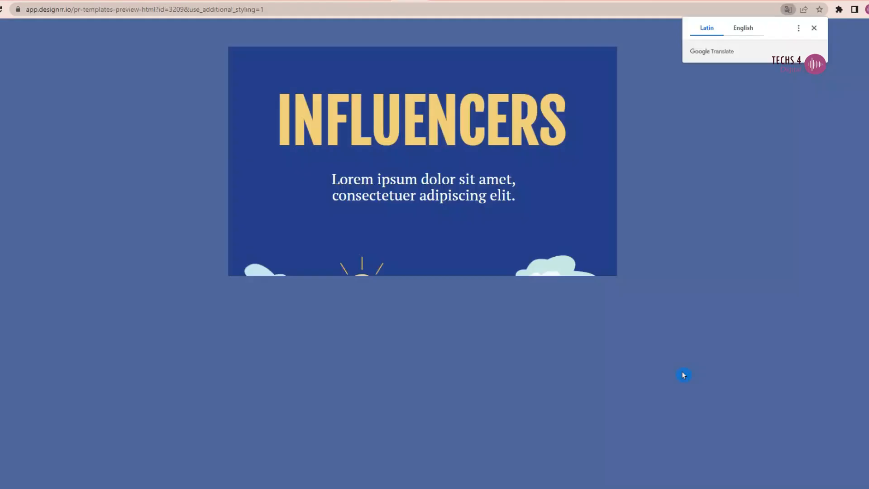
{"action": "scroll", "scroll_direction": "down", "scroll_amount": 3}
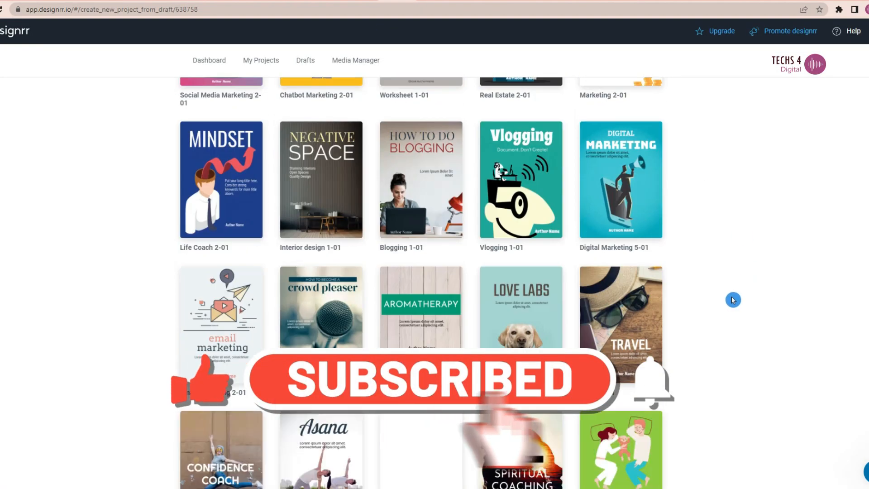
{"action": "scroll", "scroll_direction": "down", "scroll_amount": 3}
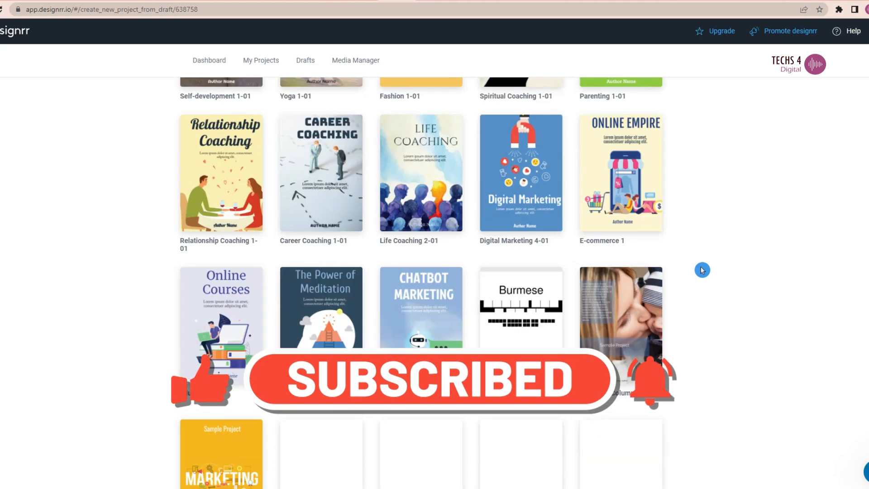
{"action": "scroll", "scroll_direction": "down", "scroll_amount": 3}
{"action": "type", "text": "marketing"}
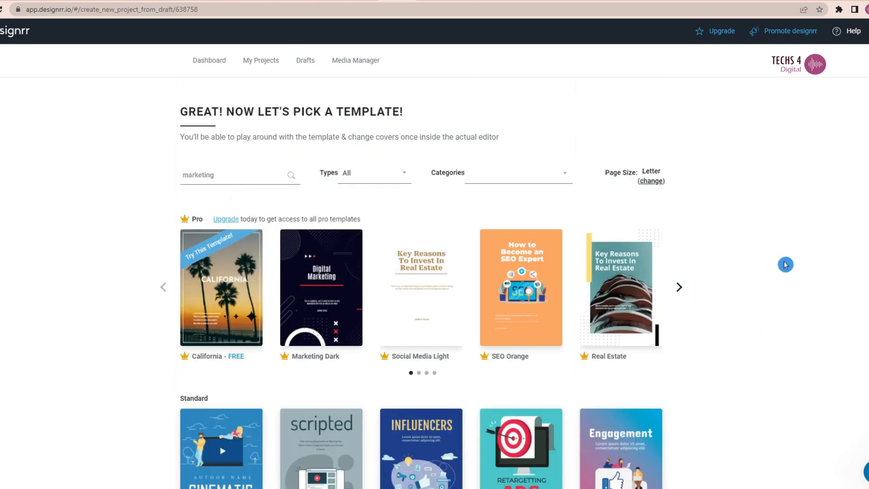
{"action": "scroll", "scroll_direction": "down", "scroll_amount": 3}
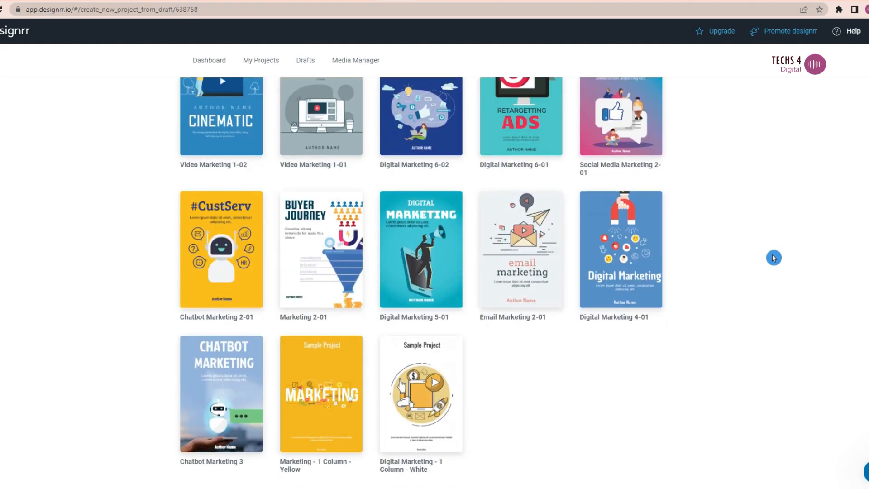